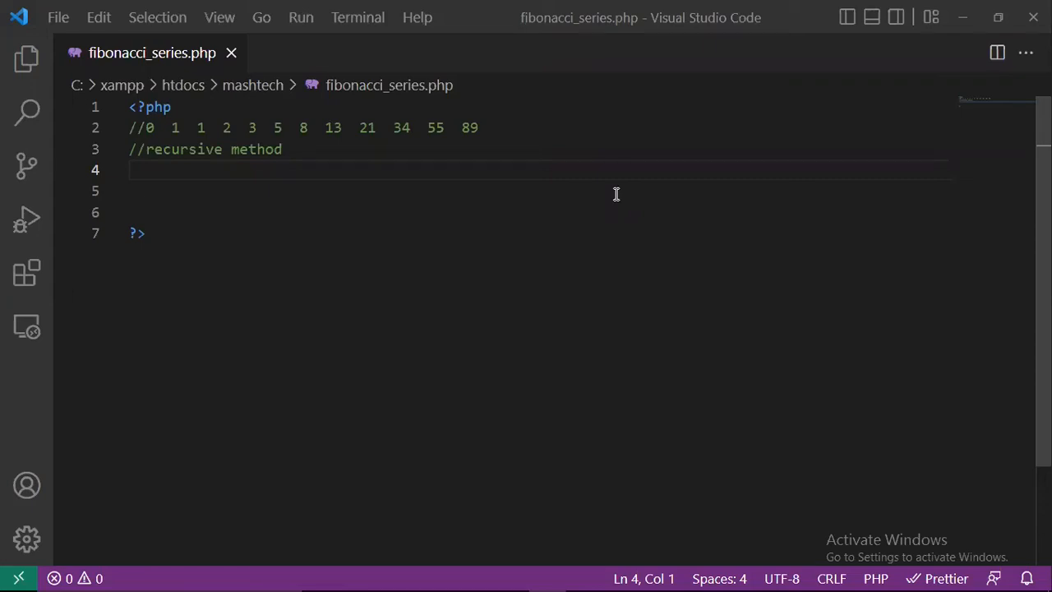
{"action": "mouse_move", "coordinate": [174, 125]}
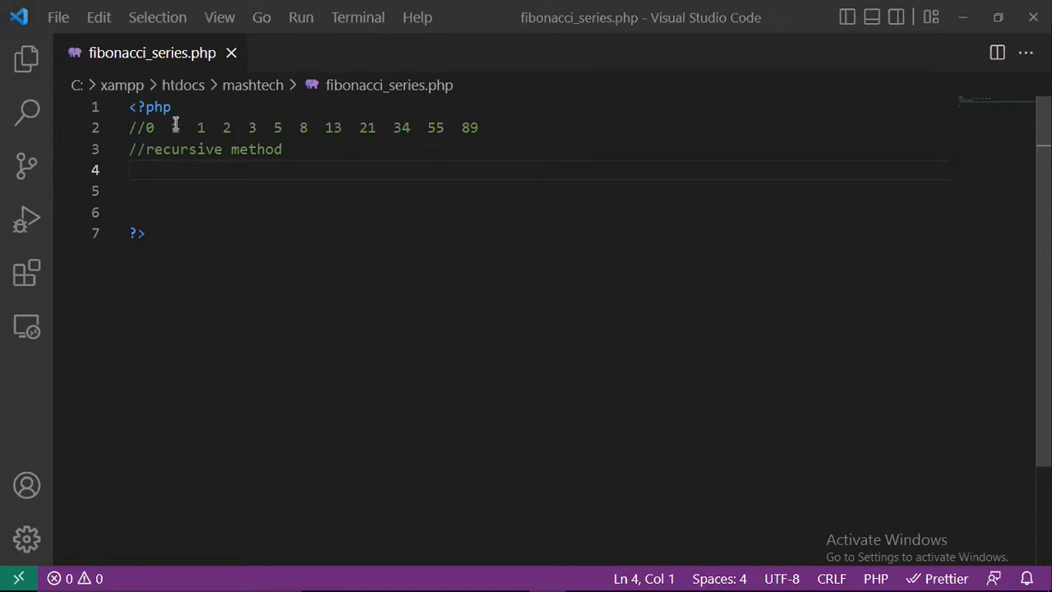
Step: Write $num = 12; on a new line and begin typing the function keyword for fib
{"action": "left_click_drag", "start_coordinate": [146, 128], "coordinate": [480, 128]}
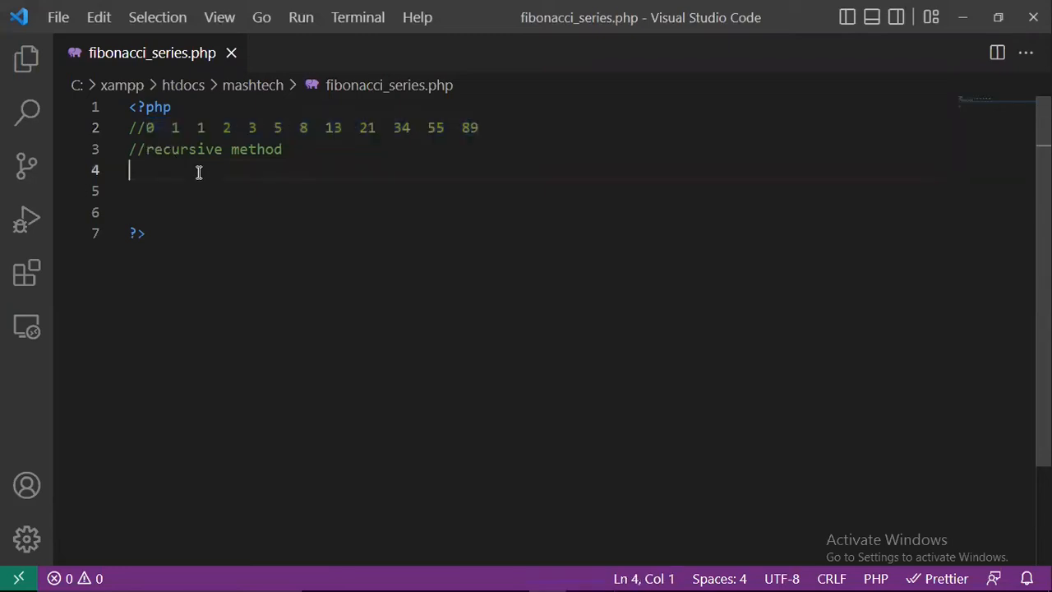
{"action": "key", "text": "Enter"}
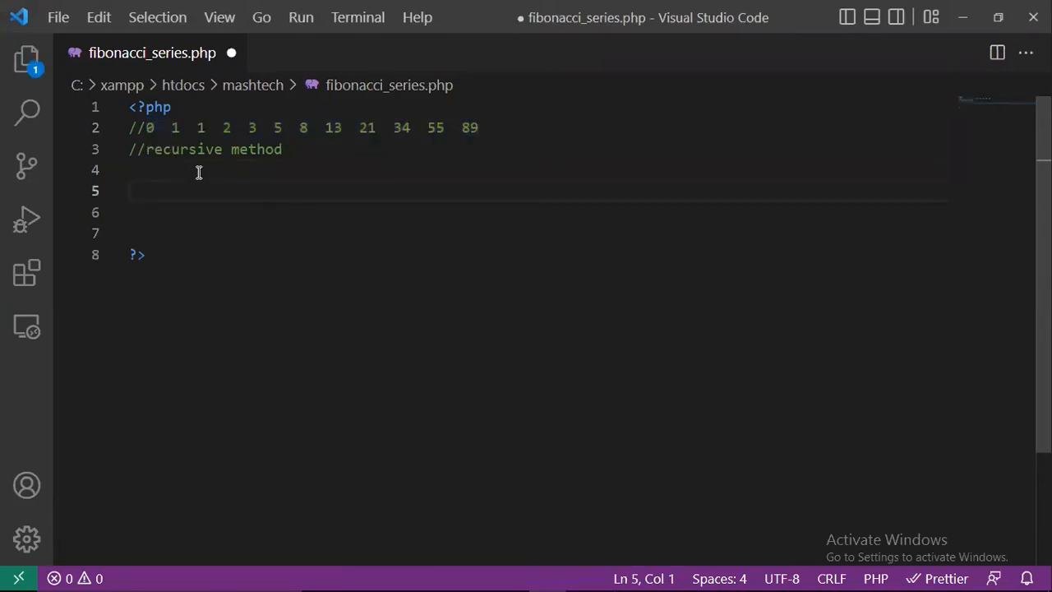
{"action": "type", "text": "$num"}
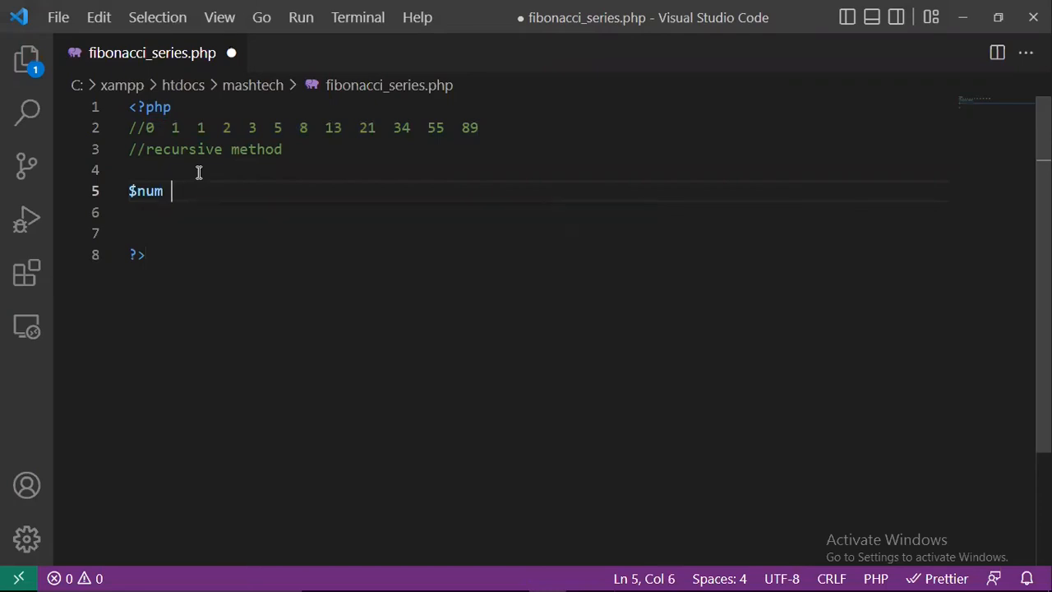
{"action": "type", "text": "= 12;"}
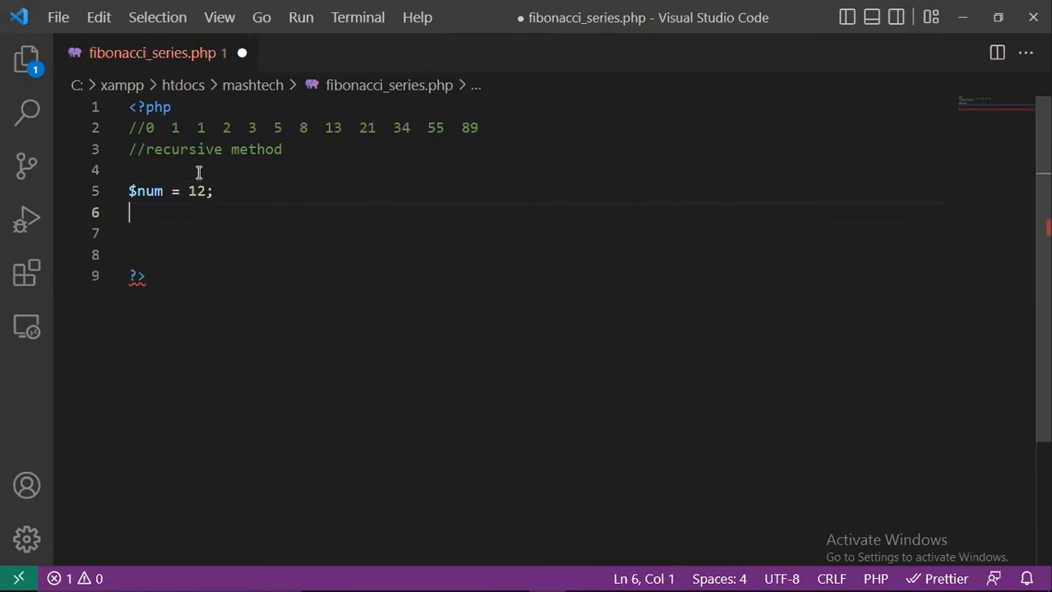
{"action": "type", "text": "function fib($"}
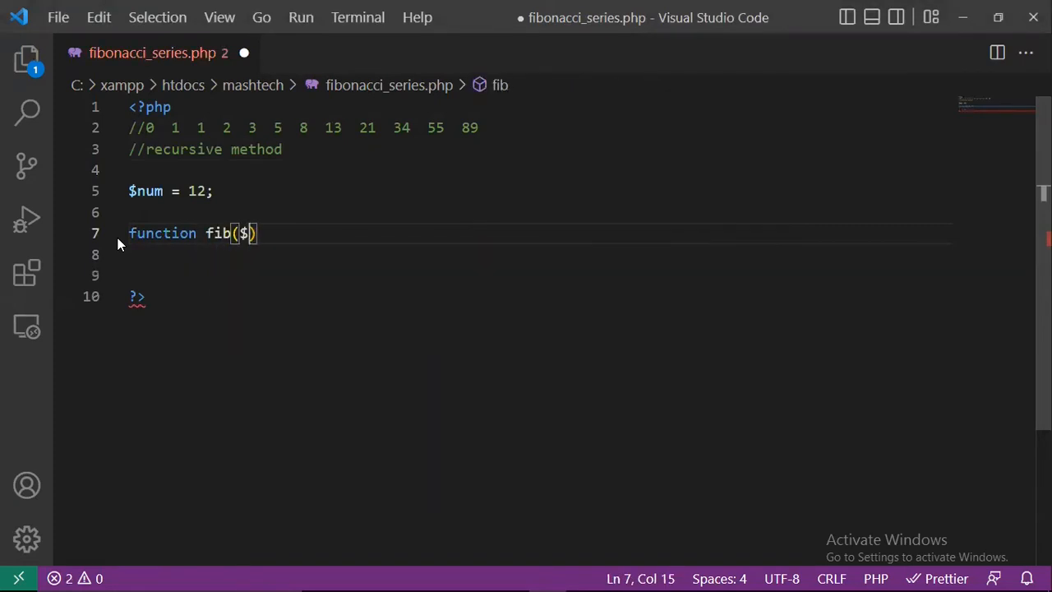
Step: Finish the fib($num){ signature and write the if($num == 0) base case returning 0
{"action": "type", "text": "num"}
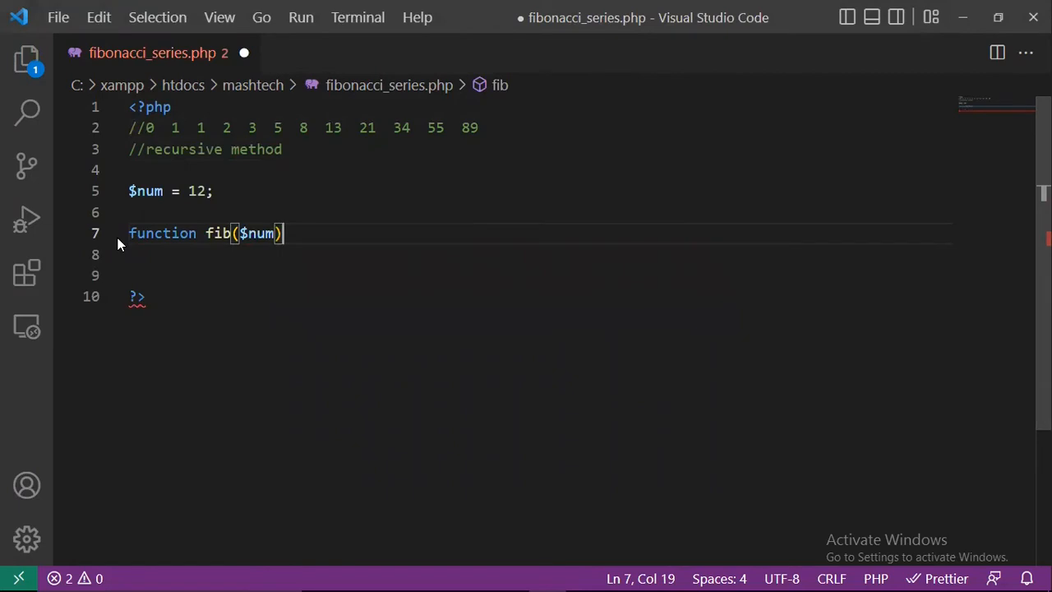
{"action": "type", "text": "{if"}
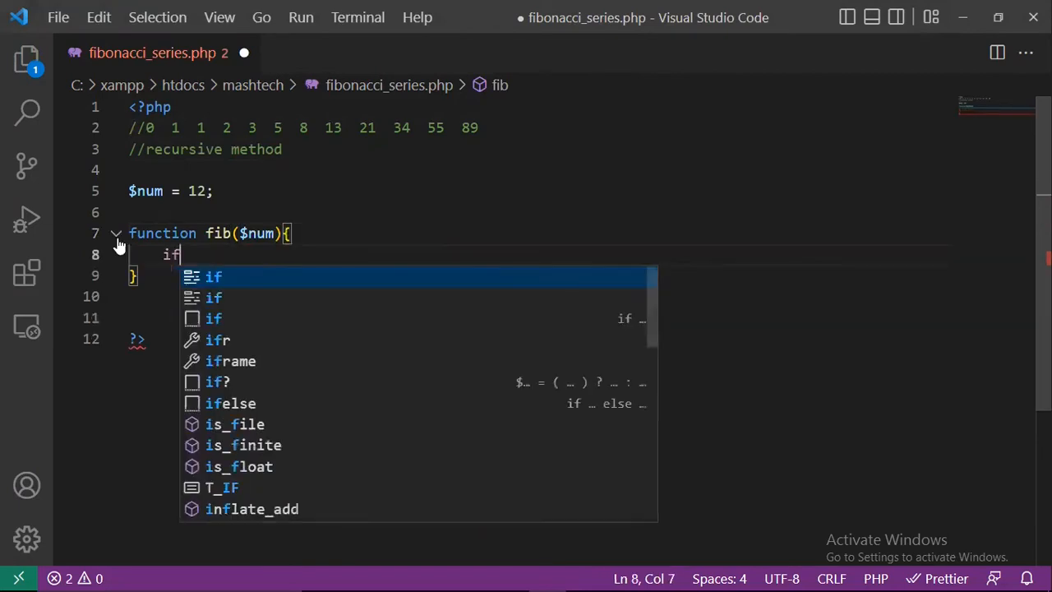
{"action": "type", "text": "($num ="}
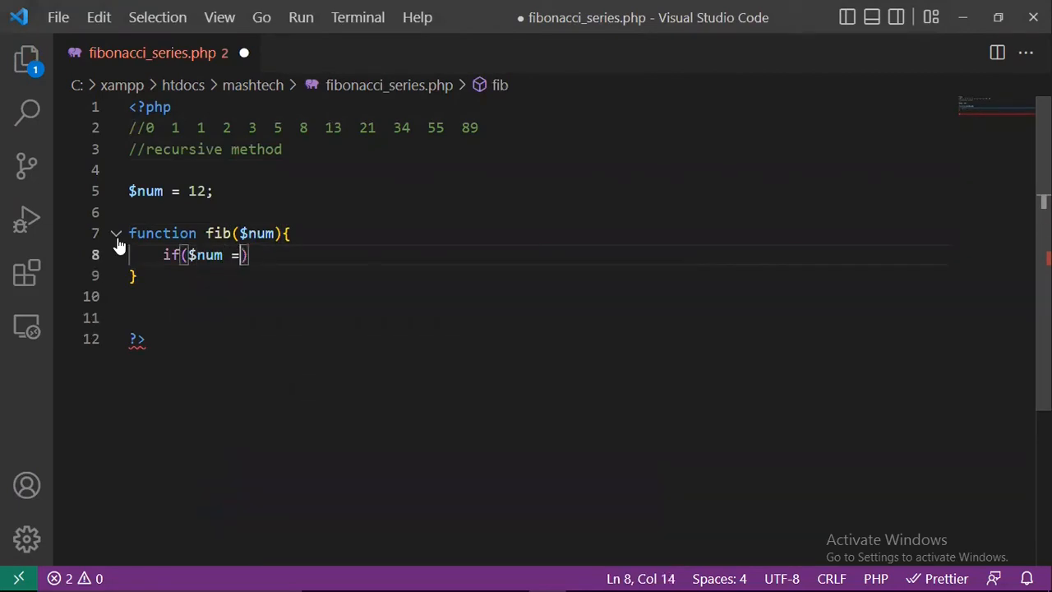
{"action": "type", "text": "=0"}
{"action": "type", "text": "return 0;"}
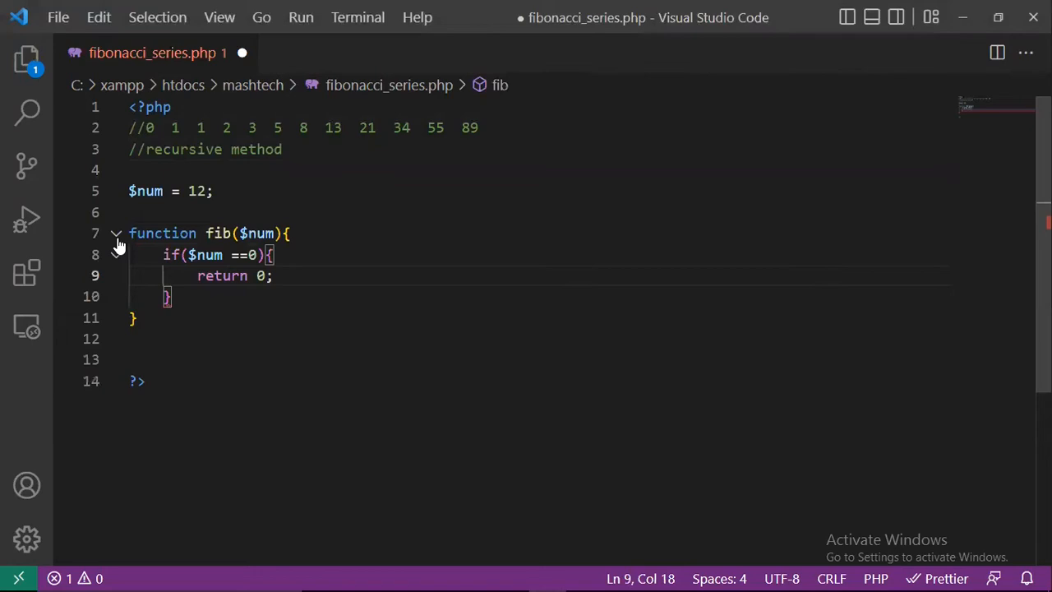
Step: Add the else if($num == 1) branch that returns 1
{"action": "type", "text": "else if"}
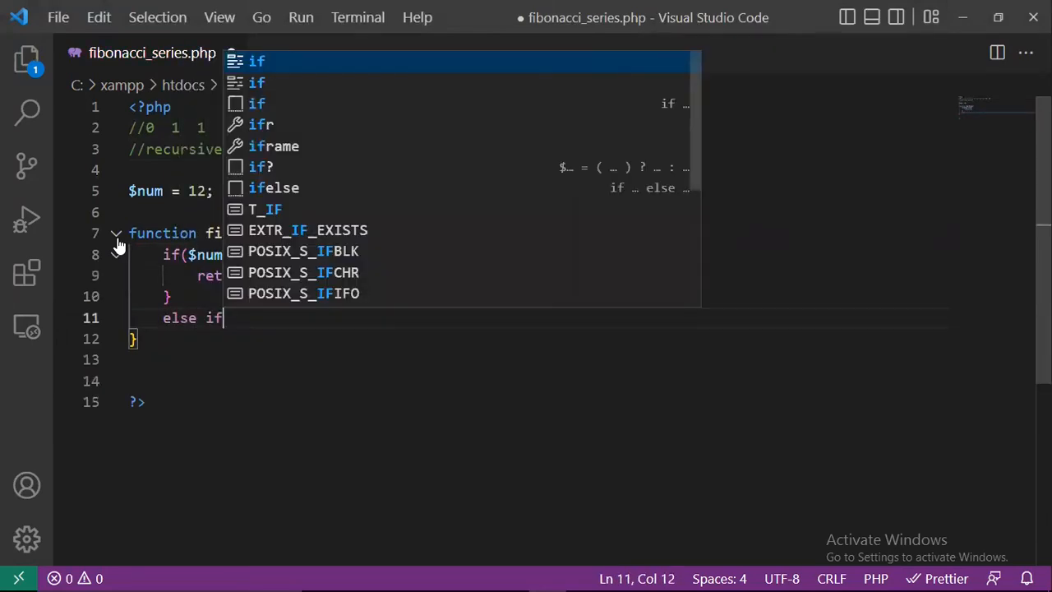
{"action": "type", "text": "("}
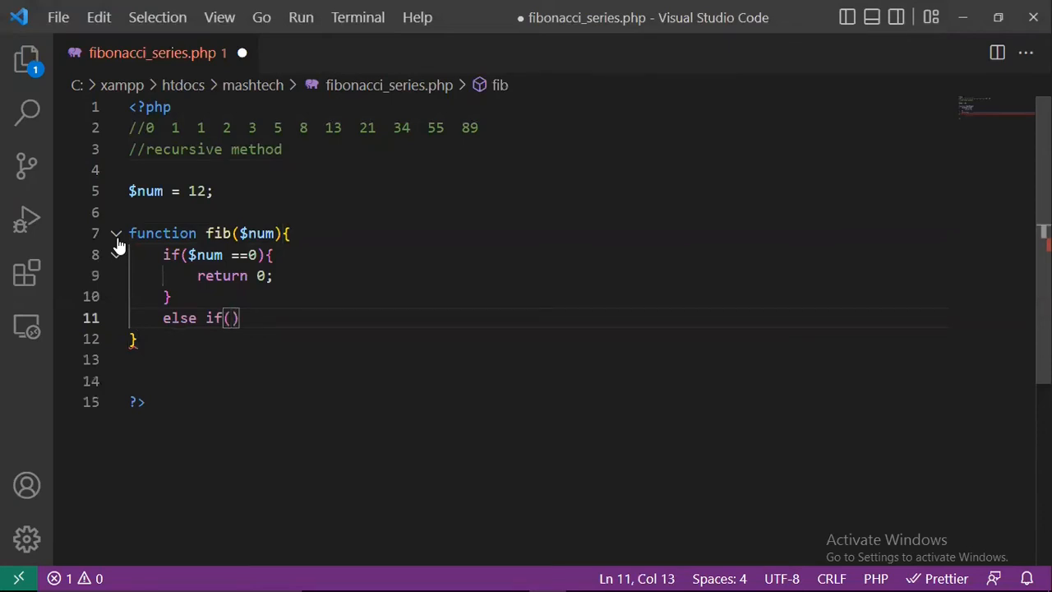
{"action": "type", "text": "$num"}
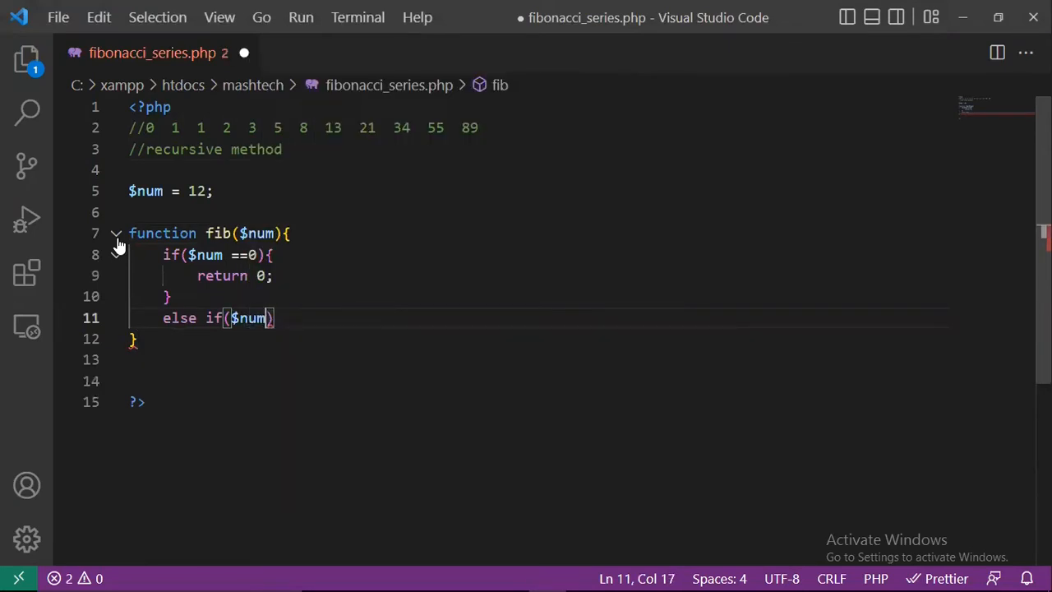
{"action": "type", "text": "== 1"}
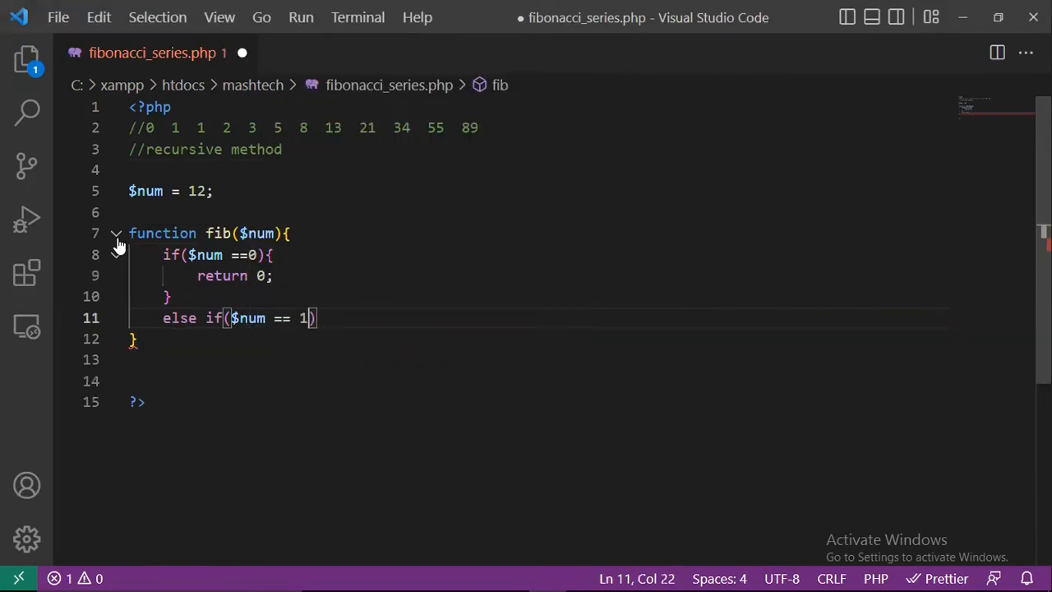
{"action": "type", "text": "re"}
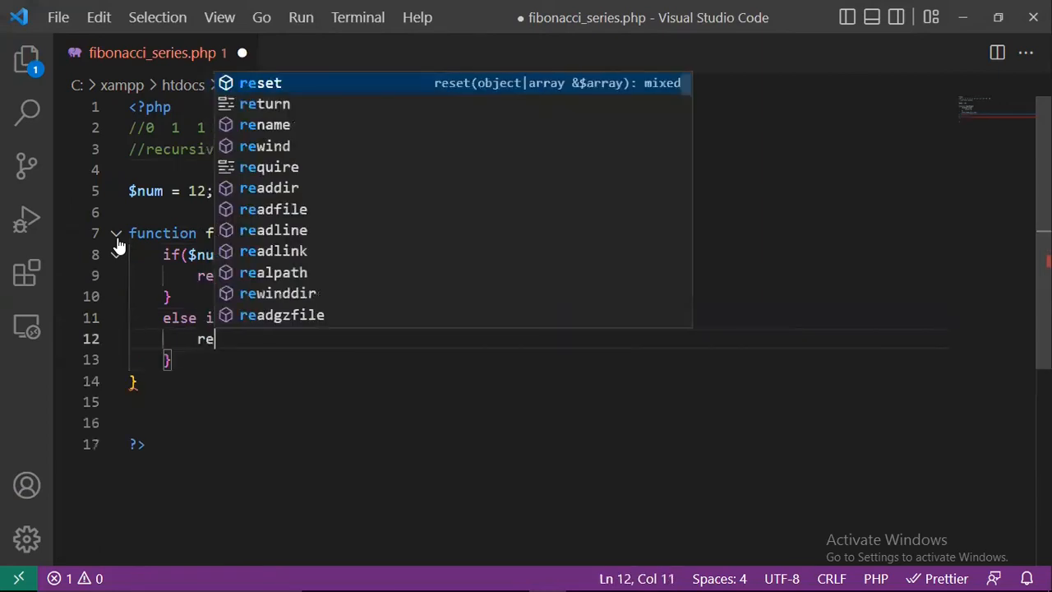
{"action": "type", "text": "turn 1;"}
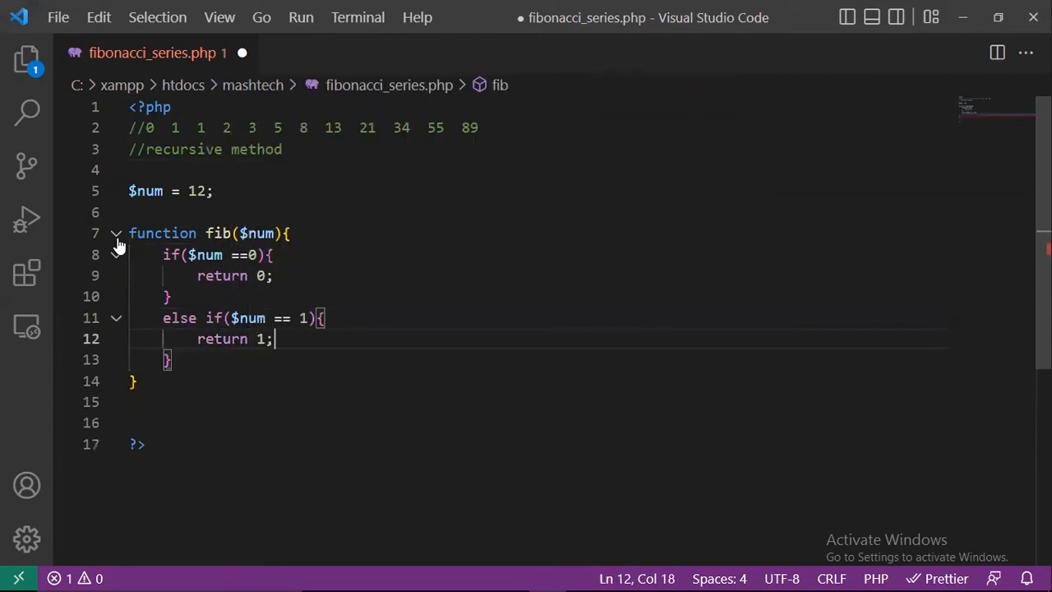
{"action": "key", "text": "Enter"}
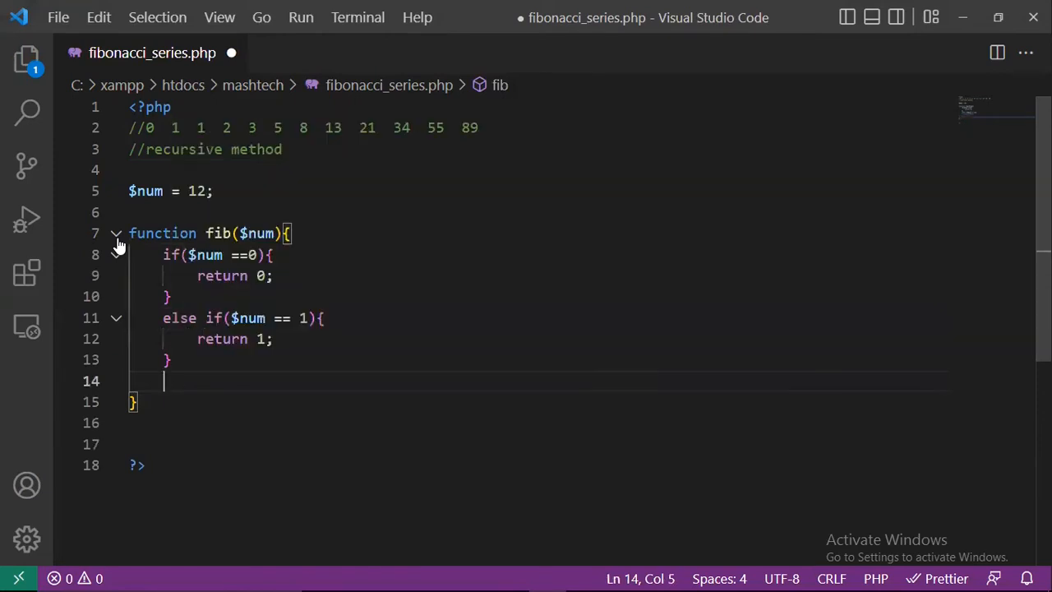
Step: Write the else branch returning (fib($num-1) + fib($num-2)); to complete the recursion
{"action": "type", "text": "else{"}
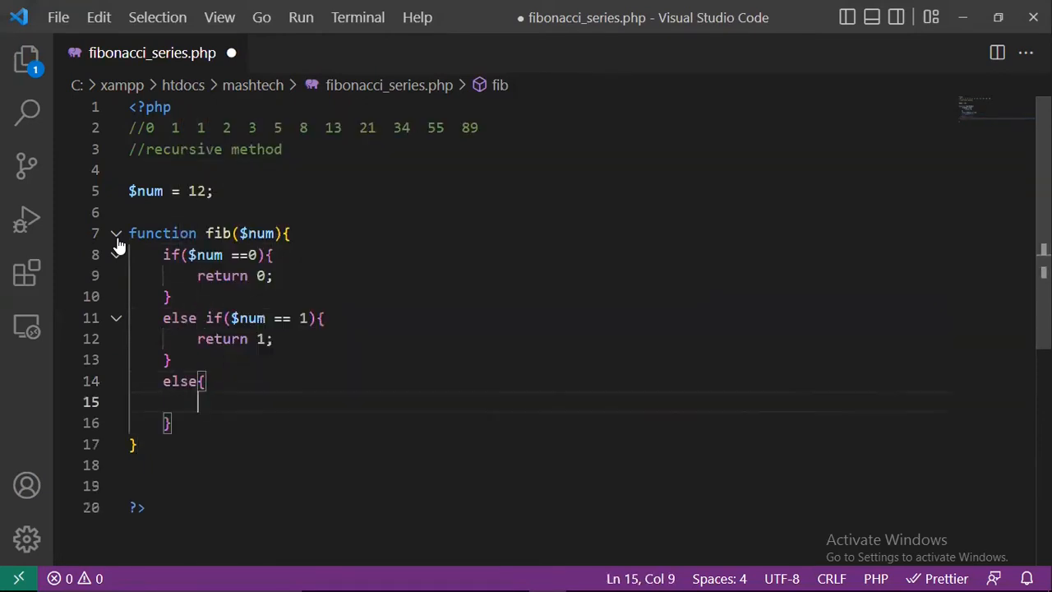
{"action": "type", "text": "return"}
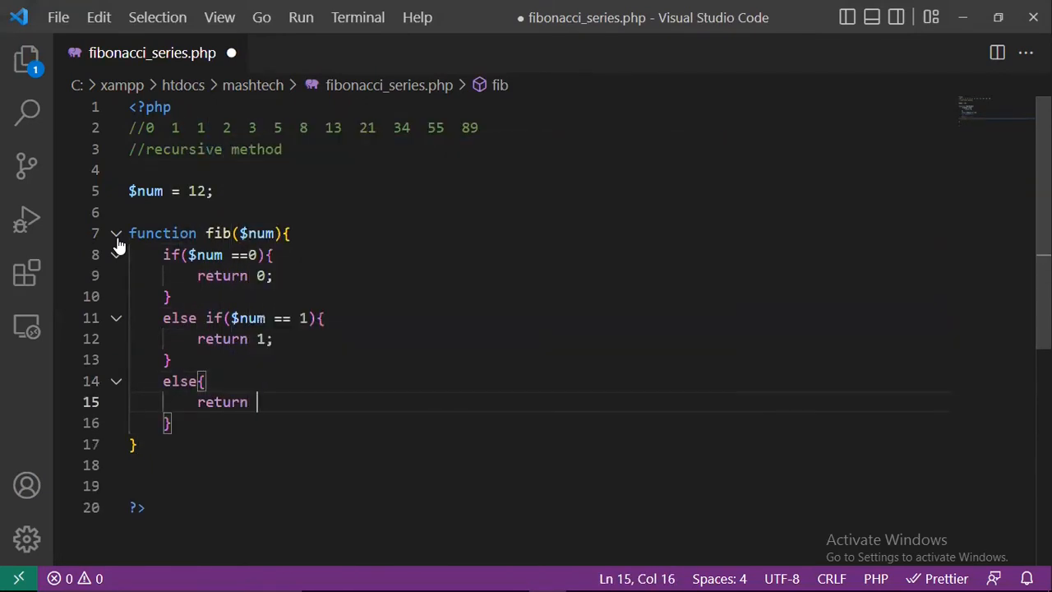
{"action": "type", "text": "(fi"}
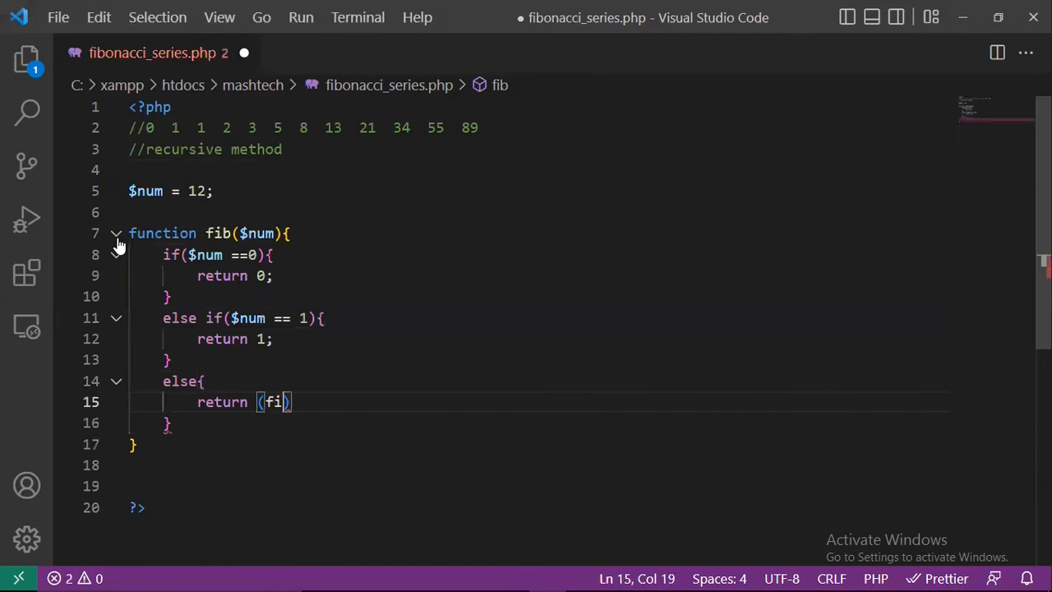
{"action": "type", "text": "b("}
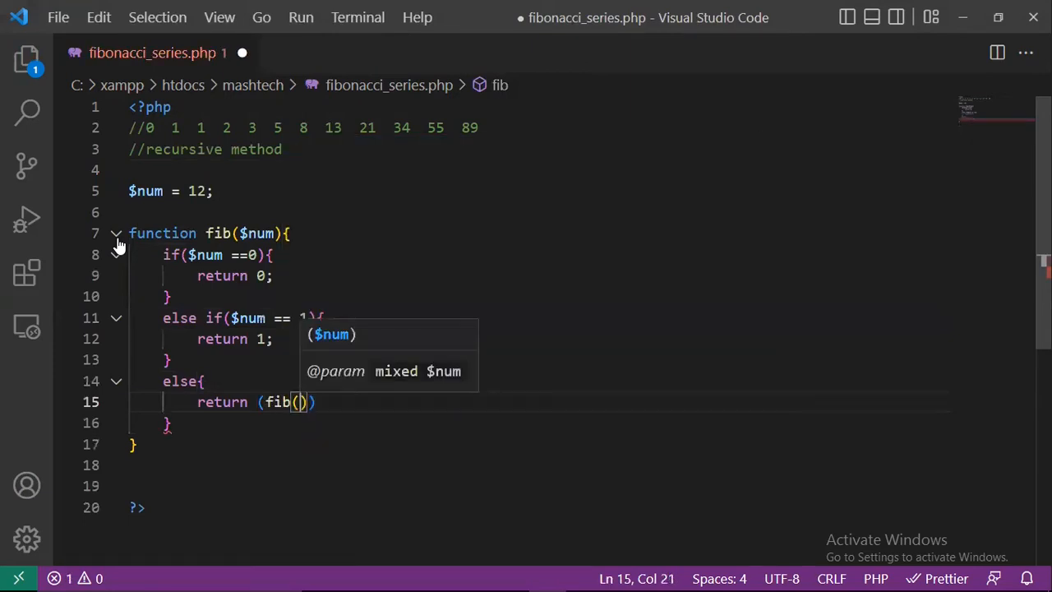
{"action": "type", "text": "$num"}
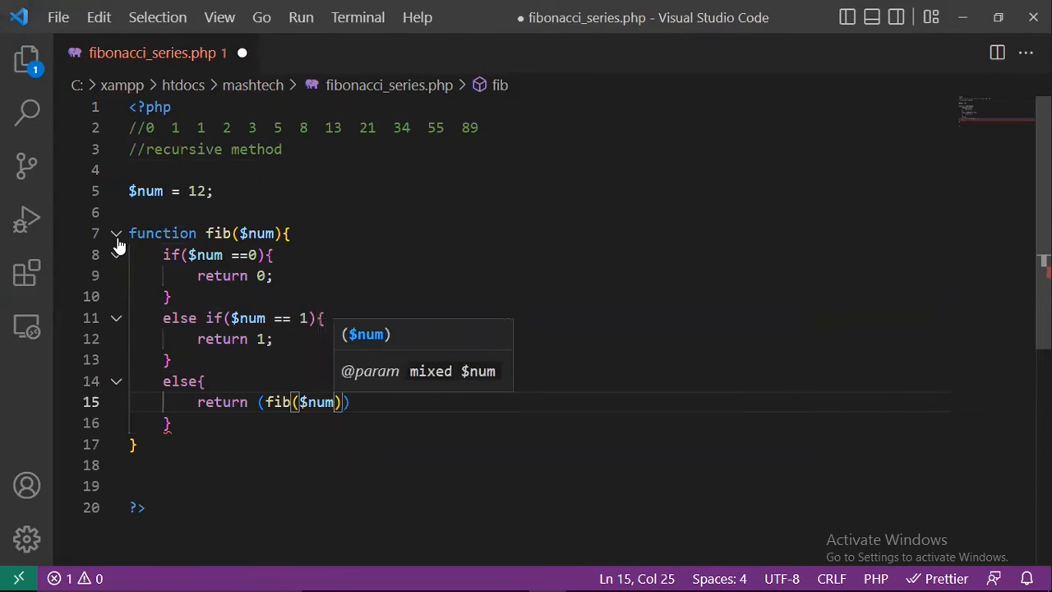
{"action": "type", "text": "-1) + fib"}
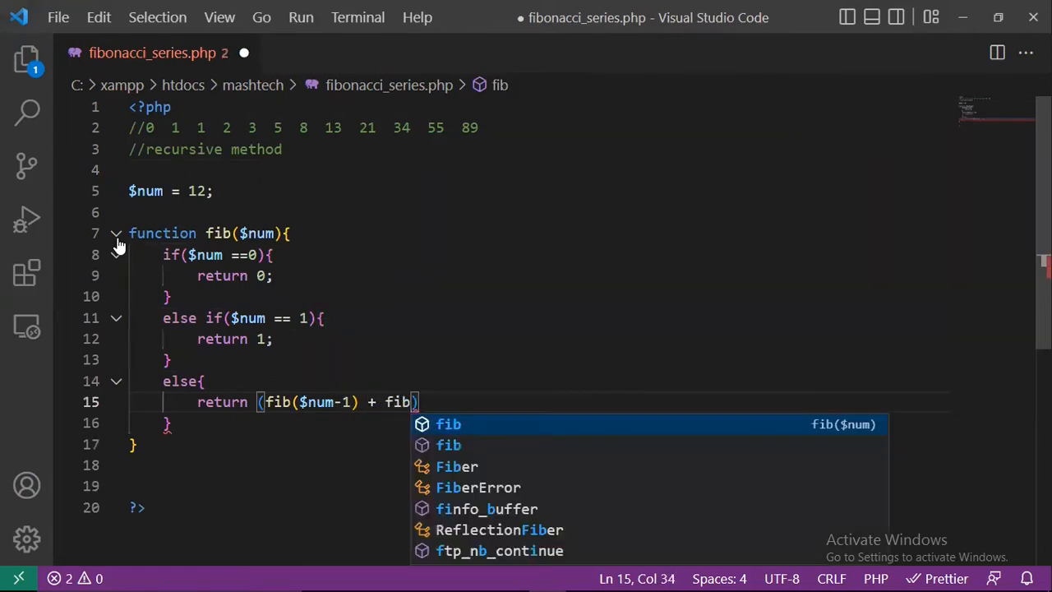
{"action": "type", "text": "($num-2"}
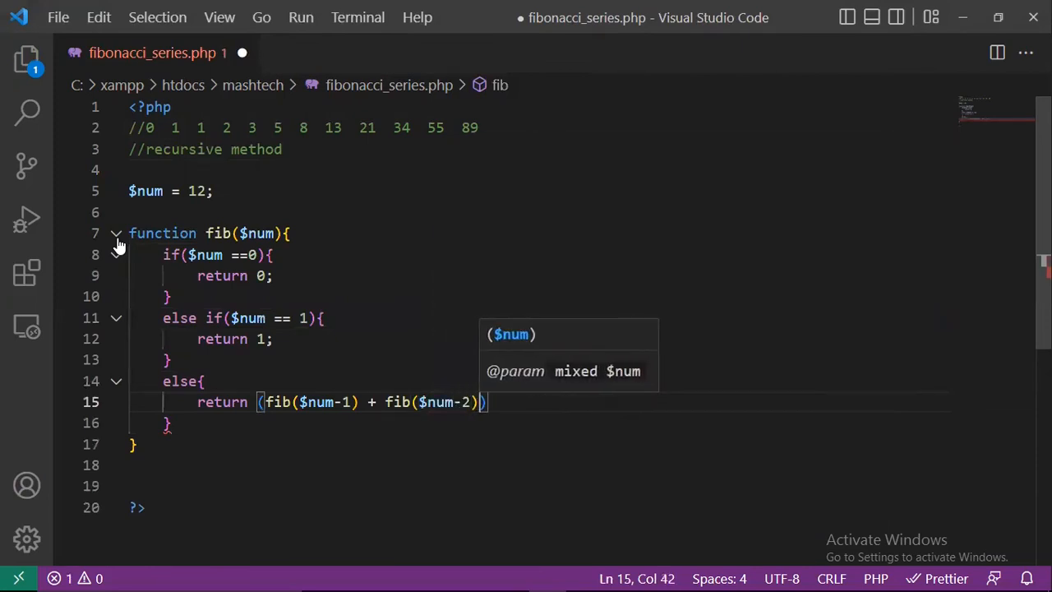
{"action": "type", "text": ";"}
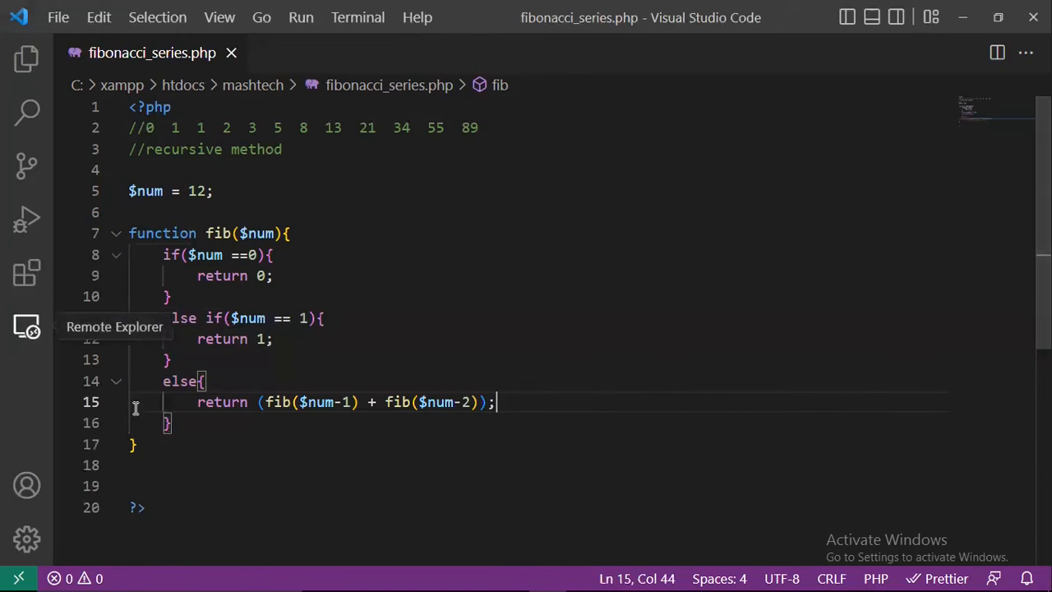
{"action": "key", "text": "Enter"}
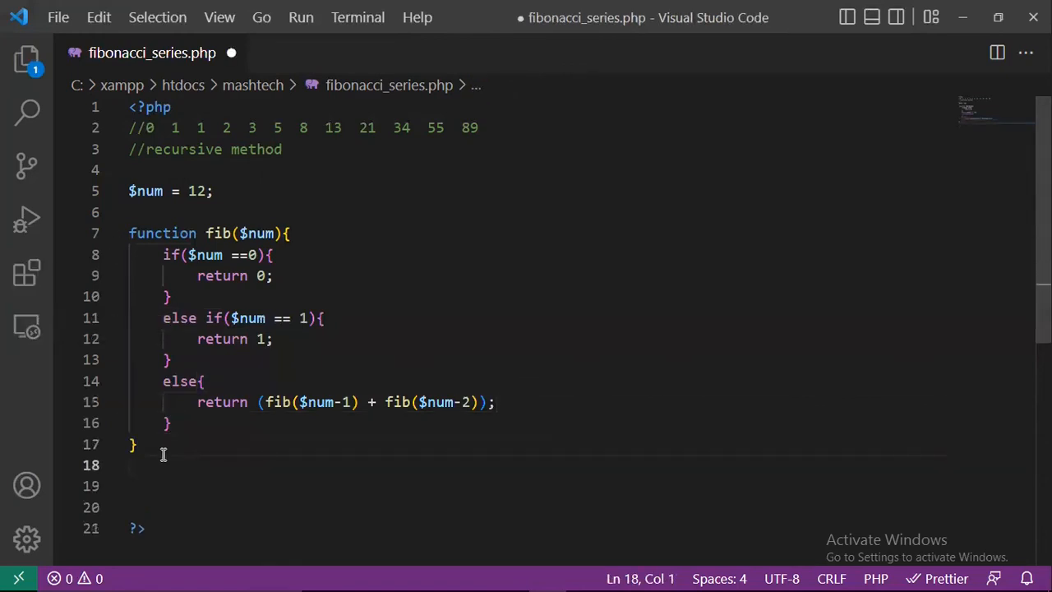
Step: Insert a for loop snippet running $i from 0 while $i <= $num, clearing its placeholder body
{"action": "type", "text": "for ($i=0; $i < ; $i++) {"}
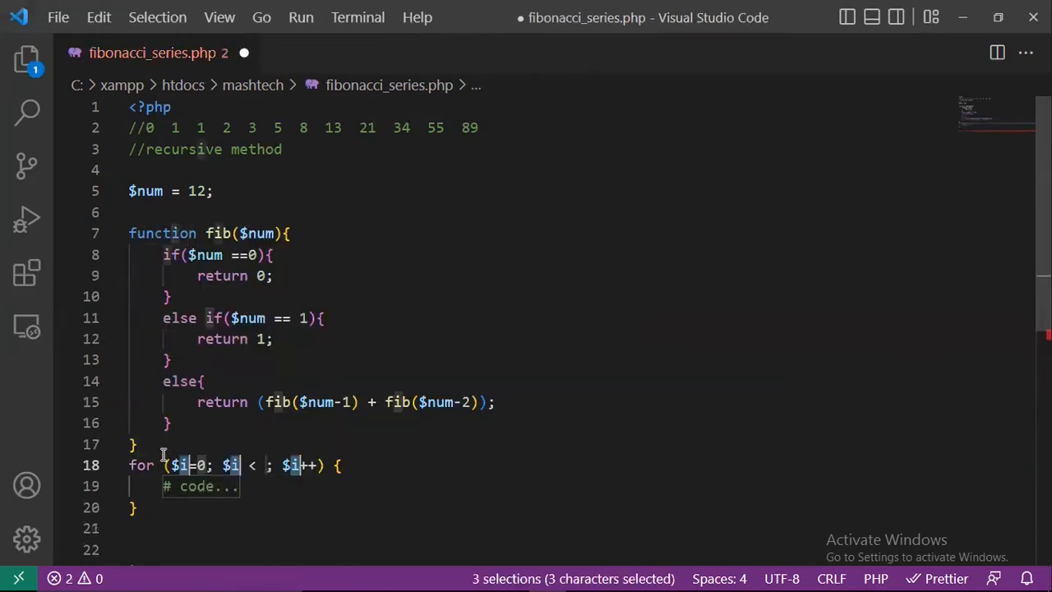
{"action": "type", "text": "$n"}
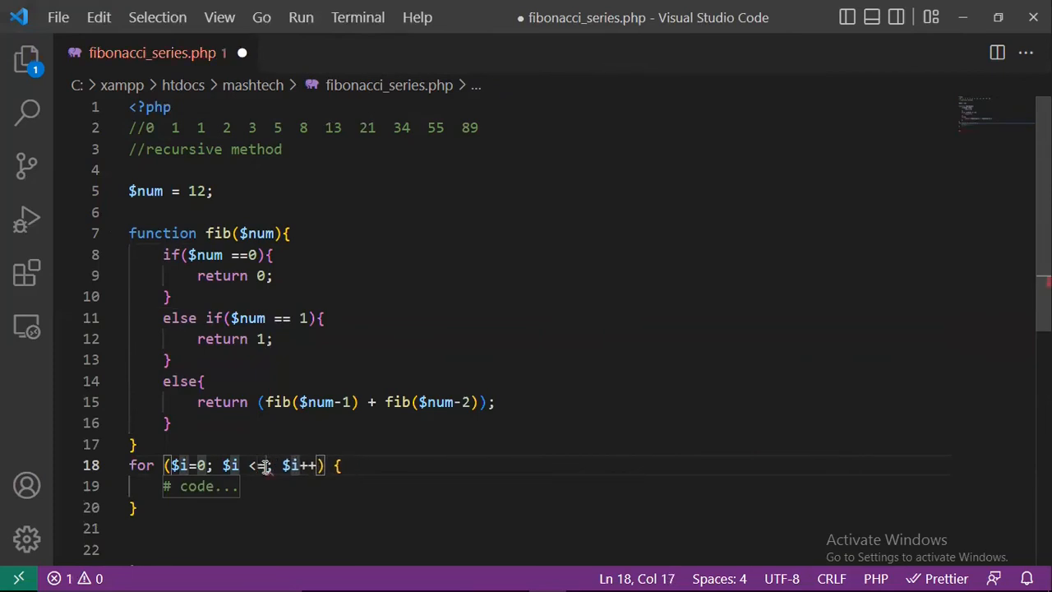
{"action": "type", "text": "$n"}
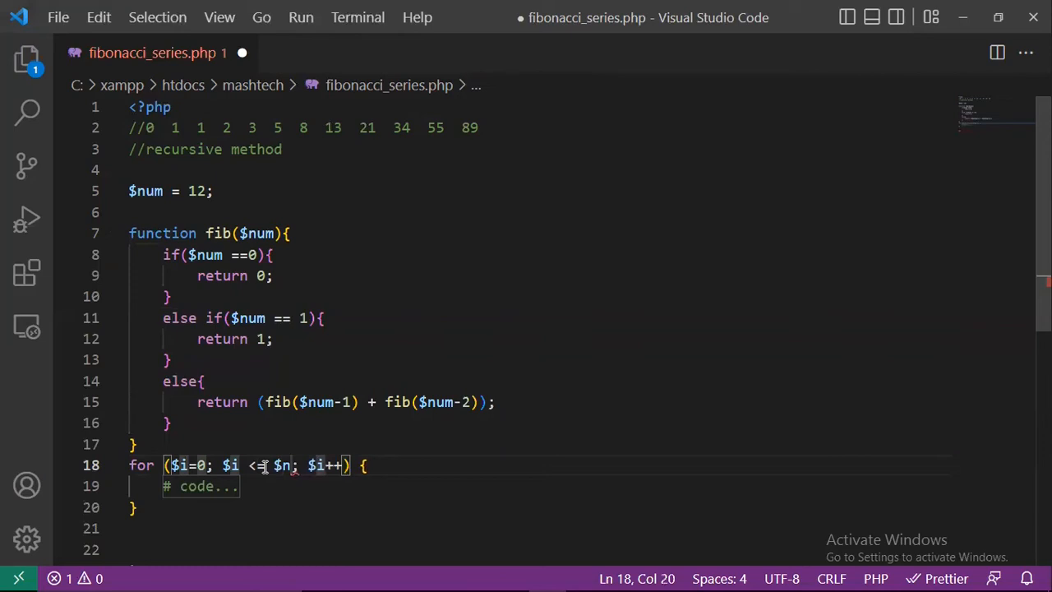
{"action": "type", "text": "um"}
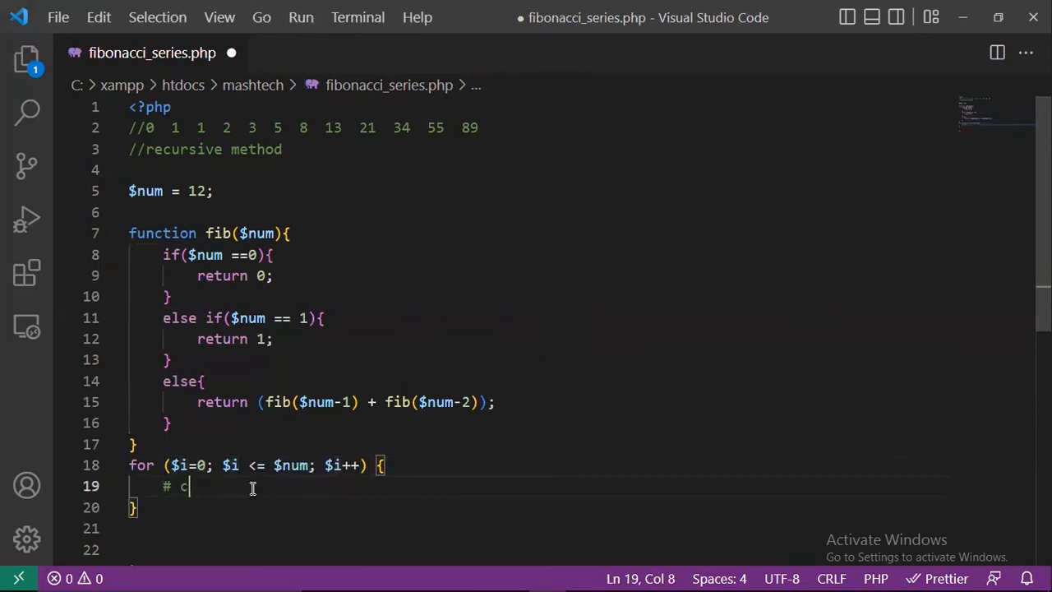
{"action": "key", "text": "Backspace"}
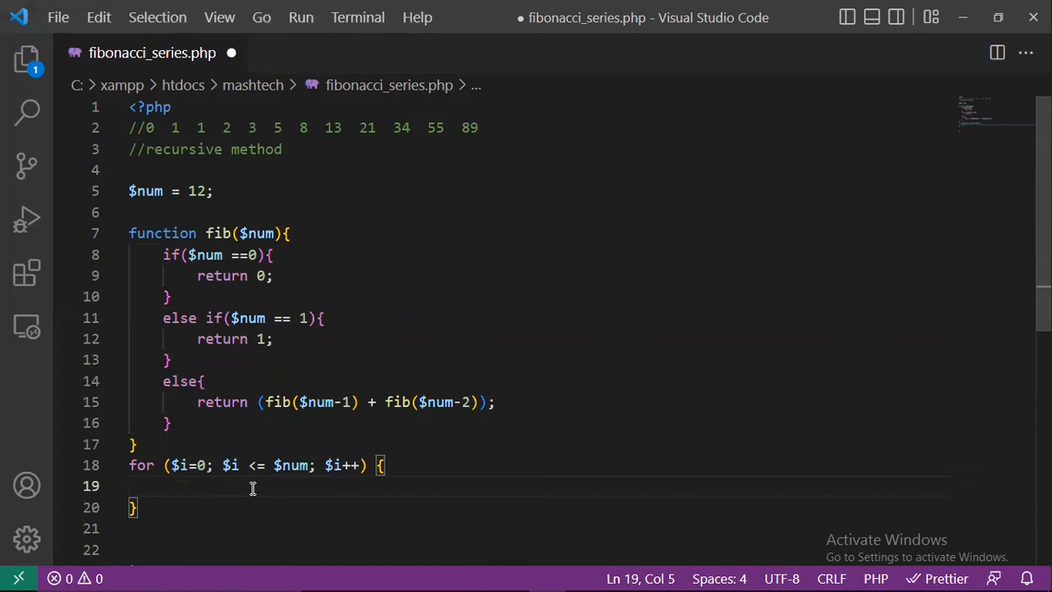
Step: Inside the loop echo fib($i) followed by a space
{"action": "type", "text": "echo"}
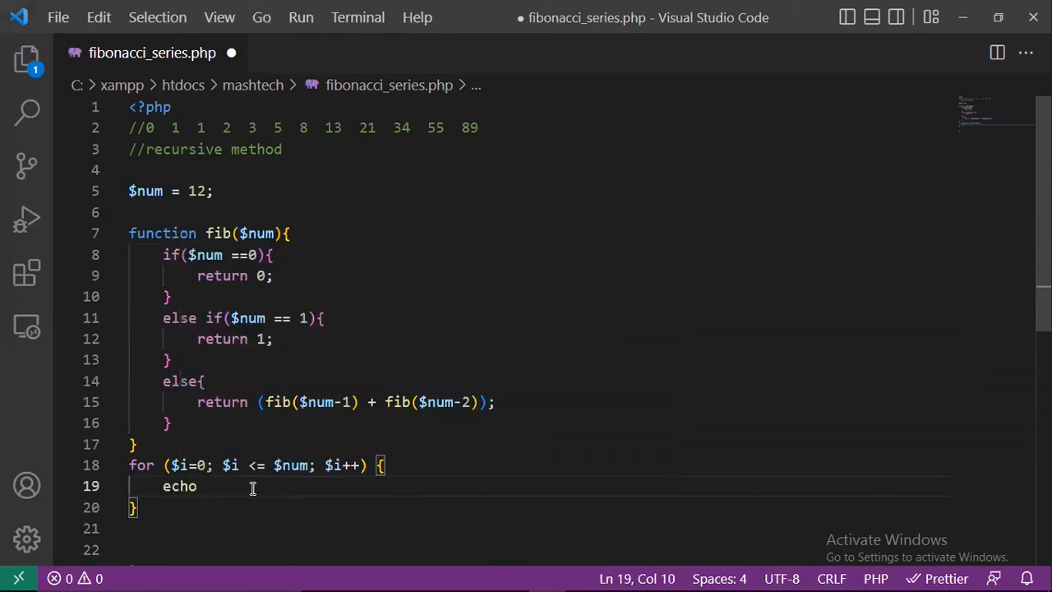
{"action": "type", "text": "fib("}
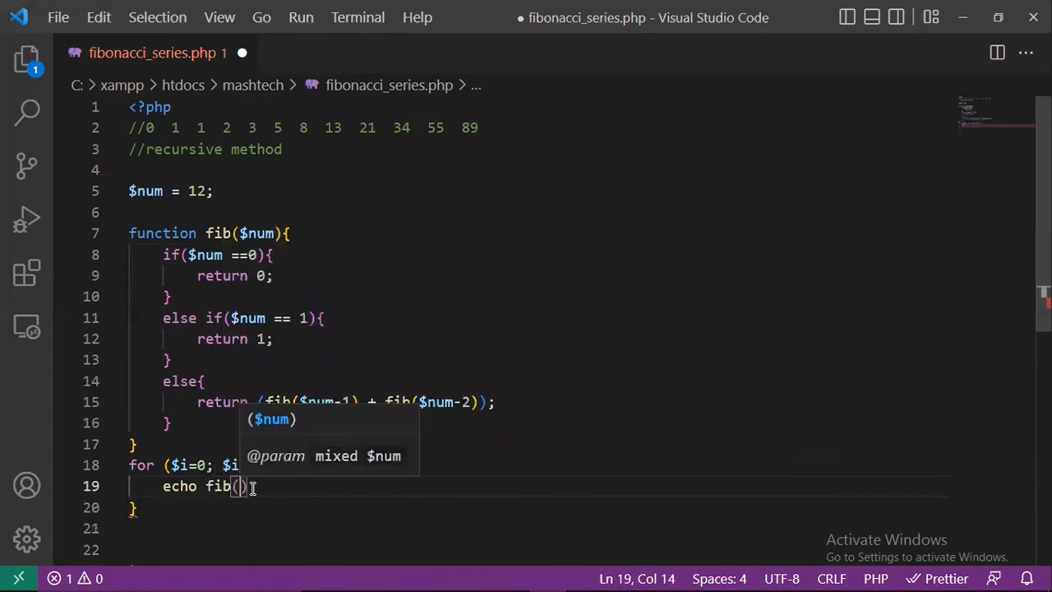
{"action": "type", "text": "$i"}
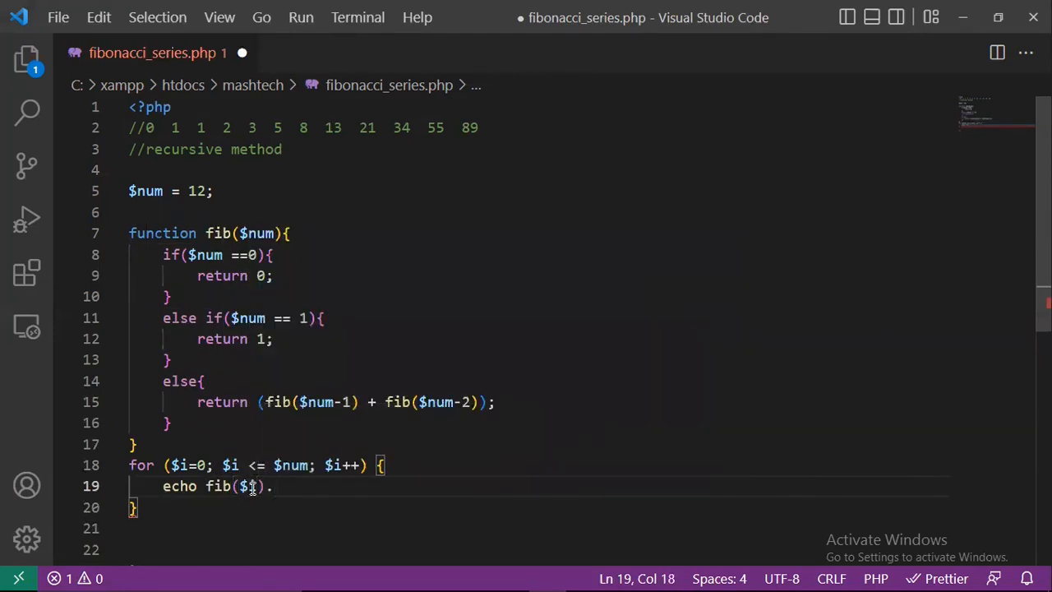
{"action": "type", "text": "\" \";"}
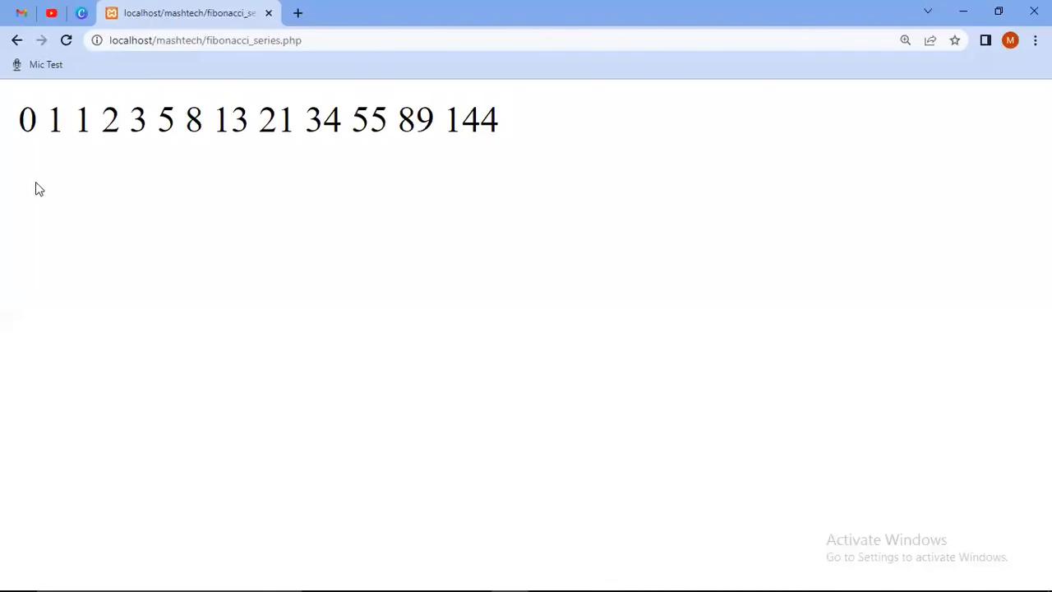
Step: Highlight the printed Fibonacci series 0 1 1 2 … 144 on the localhost page
{"action": "left_click_drag", "start_coordinate": [17, 120], "coordinate": [475, 125]}
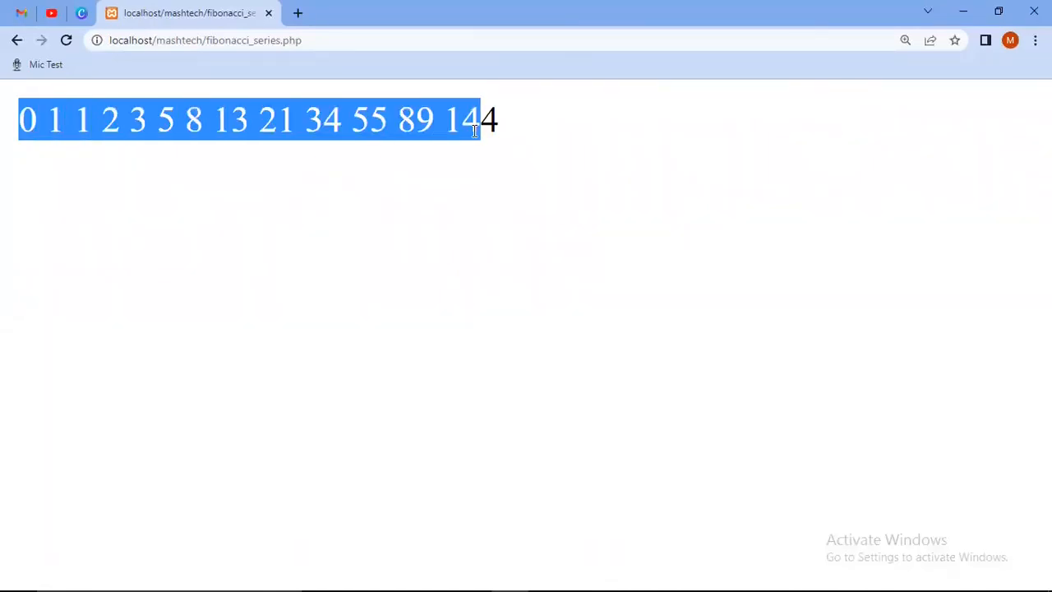